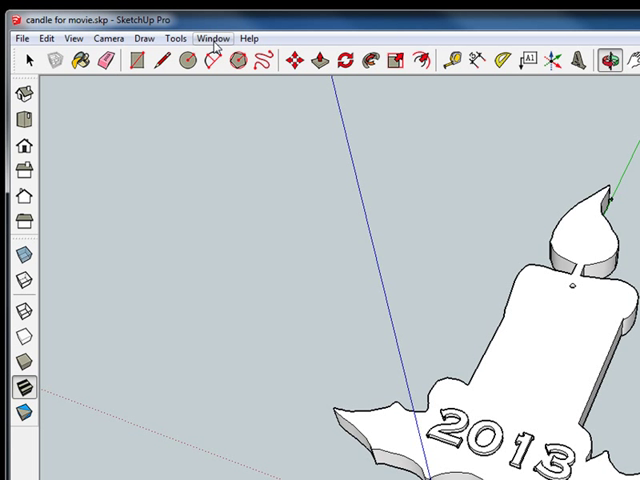
- Check the model's units in the Model Info settings
{"action": "left_click", "coordinate": [213, 38]}
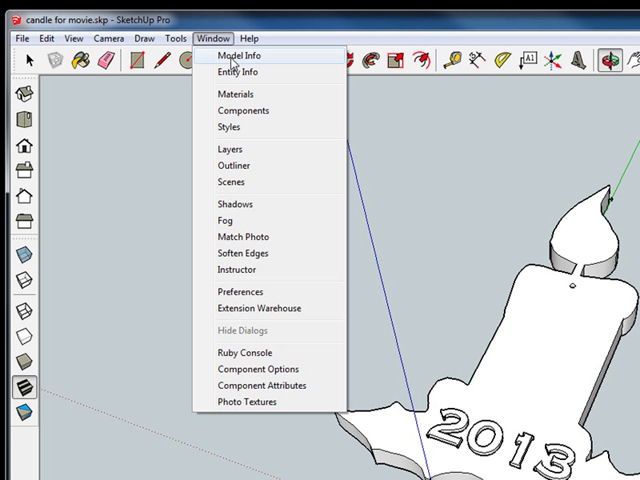
{"action": "left_click", "coordinate": [237, 55]}
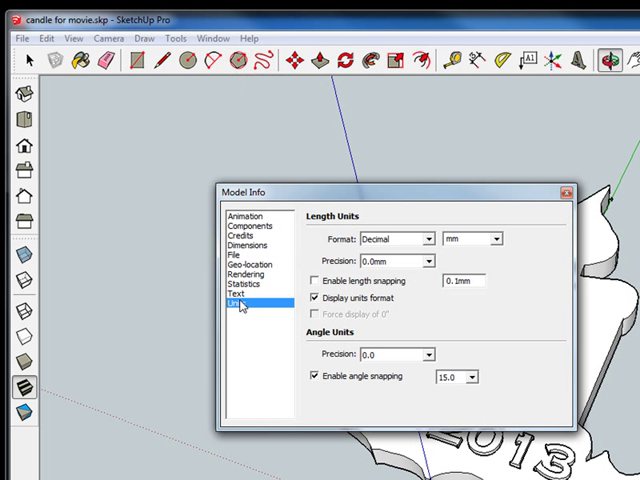
{"action": "mouse_move", "coordinate": [479, 239]}
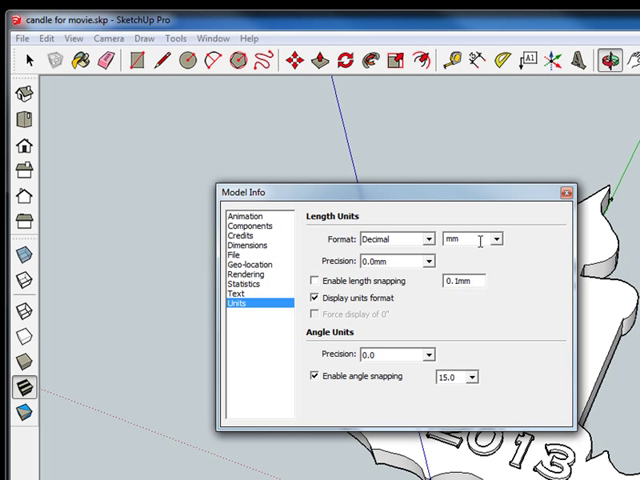
{"action": "left_click", "coordinate": [567, 192]}
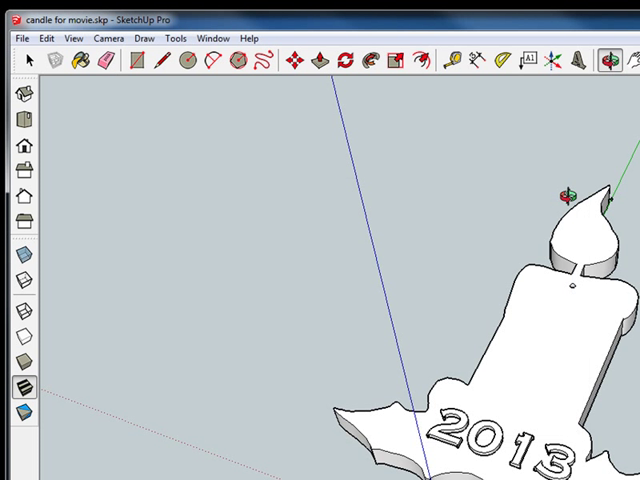
- Adjust the toolbar settings, then view the empty model from the Top
{"action": "left_click", "coordinate": [176, 38]}
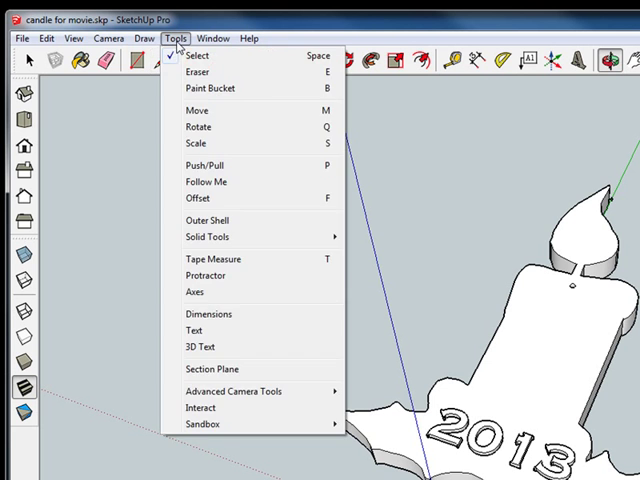
{"action": "left_click", "coordinate": [70, 38]}
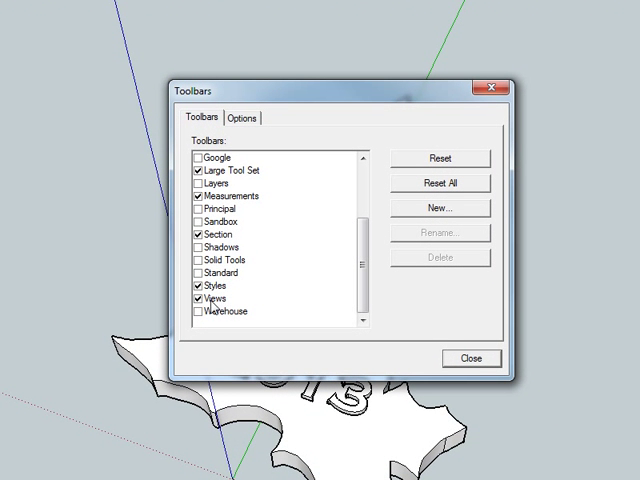
{"action": "mouse_move", "coordinate": [478, 358]}
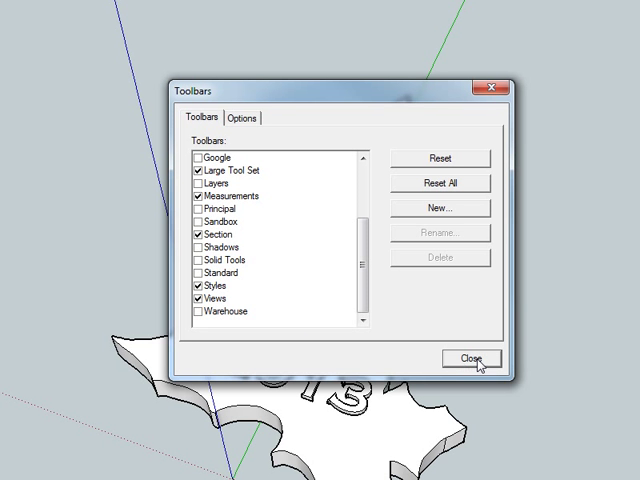
{"action": "left_click", "coordinate": [470, 359]}
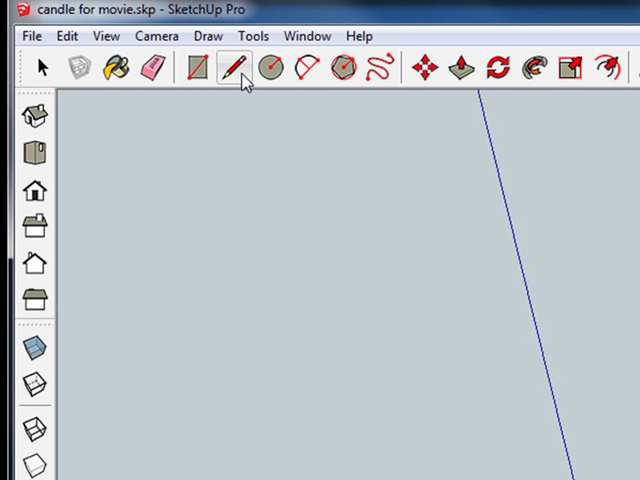
{"action": "mouse_move", "coordinate": [265, 69]}
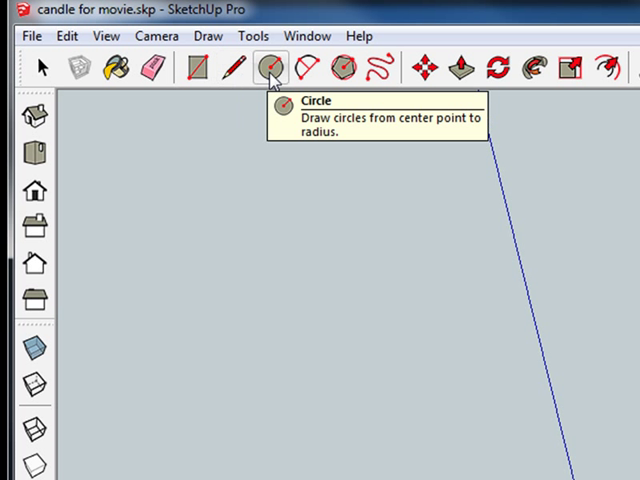
{"action": "mouse_move", "coordinate": [383, 67]}
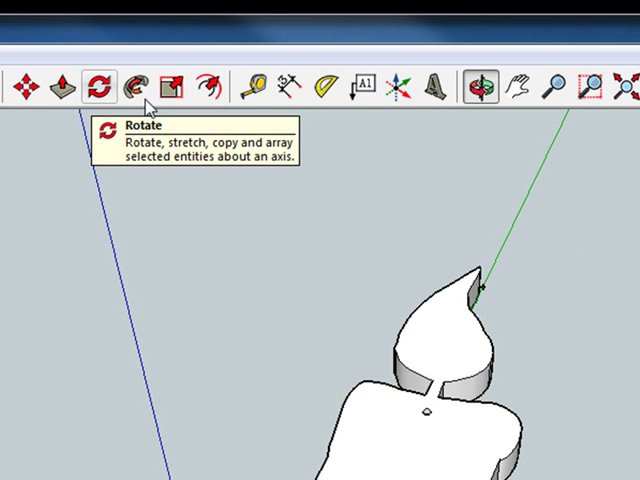
{"action": "mouse_move", "coordinate": [262, 80]}
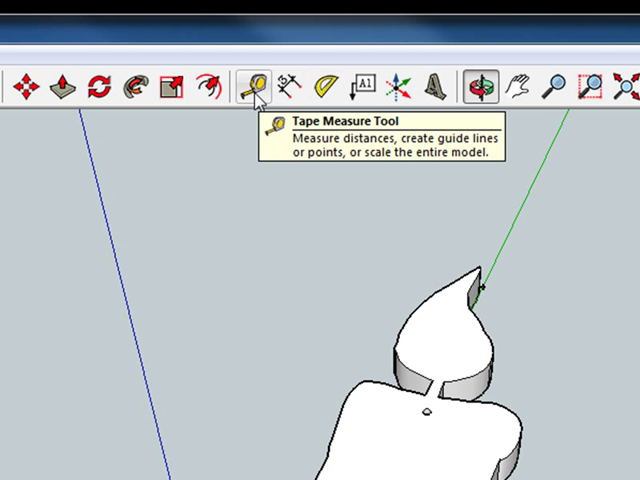
{"action": "mouse_move", "coordinate": [437, 84]}
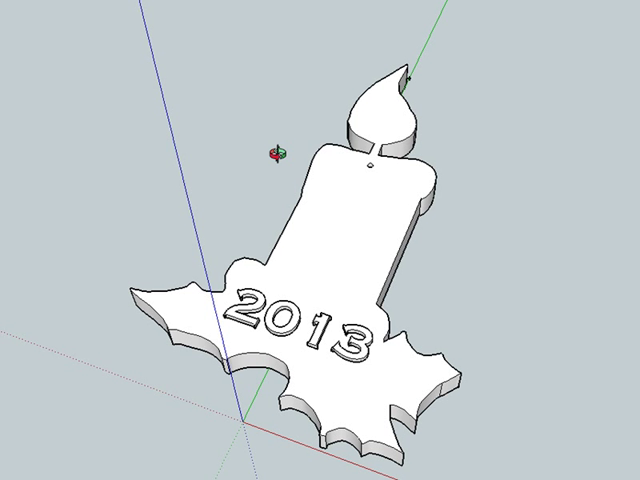
{"action": "mouse_move", "coordinate": [276, 195]}
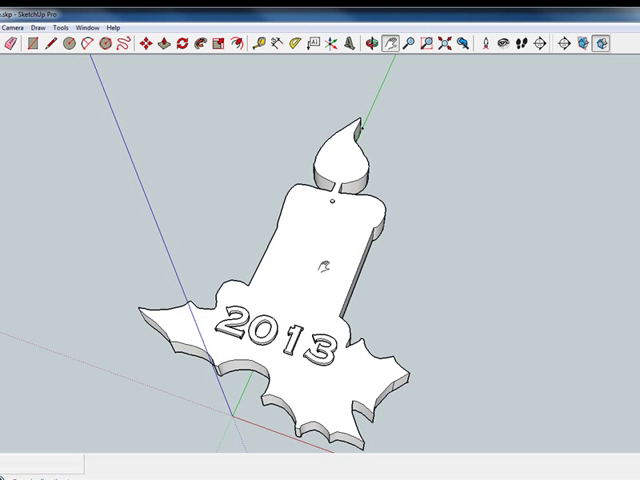
{"action": "mouse_move", "coordinate": [320, 268]}
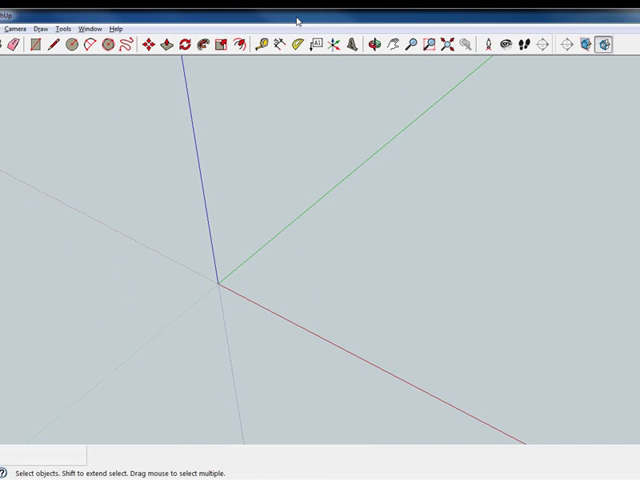
{"action": "mouse_move", "coordinate": [213, 125]}
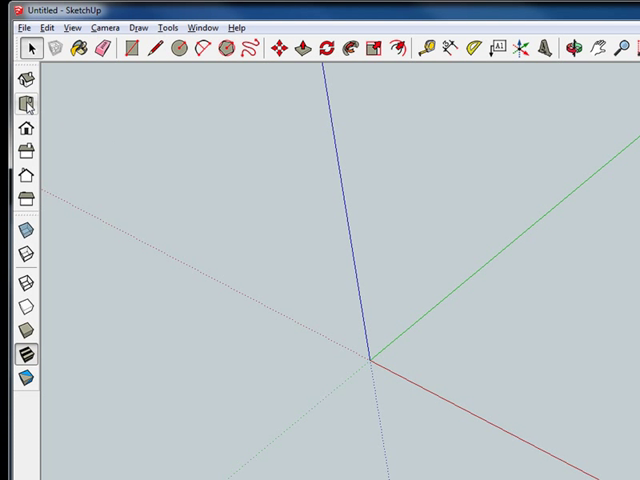
{"action": "left_click", "coordinate": [24, 104]}
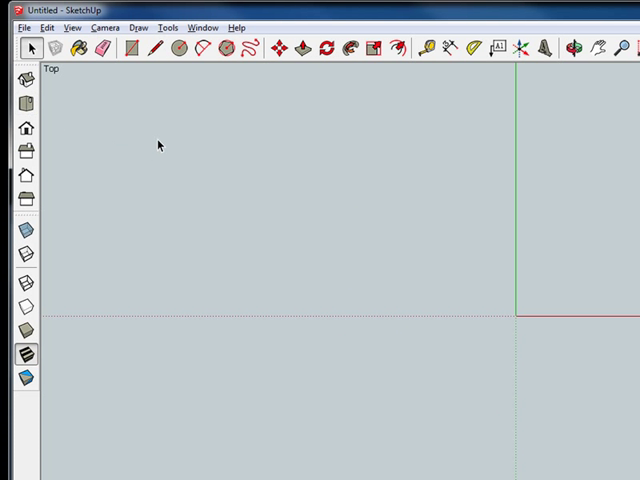
{"action": "mouse_move", "coordinate": [519, 228]}
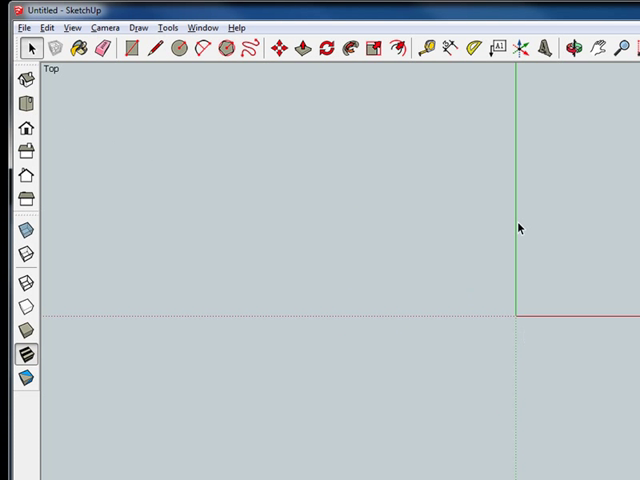
{"action": "mouse_move", "coordinate": [527, 318]}
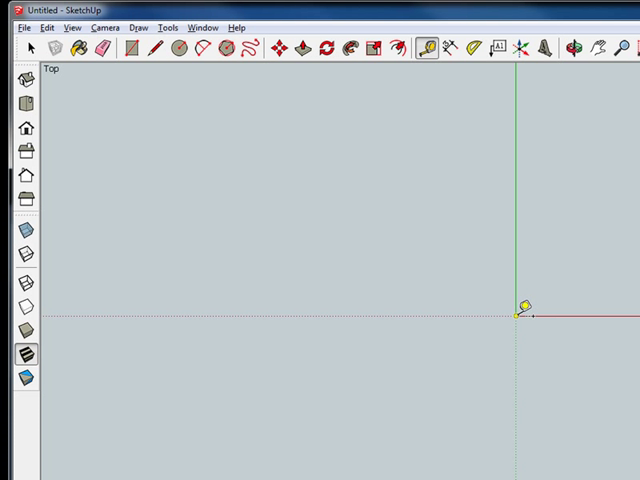
{"action": "mouse_move", "coordinate": [523, 253]}
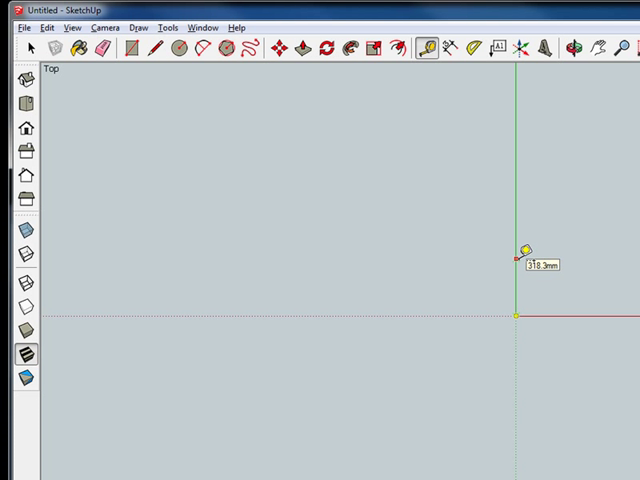
{"action": "mouse_move", "coordinate": [516, 260]}
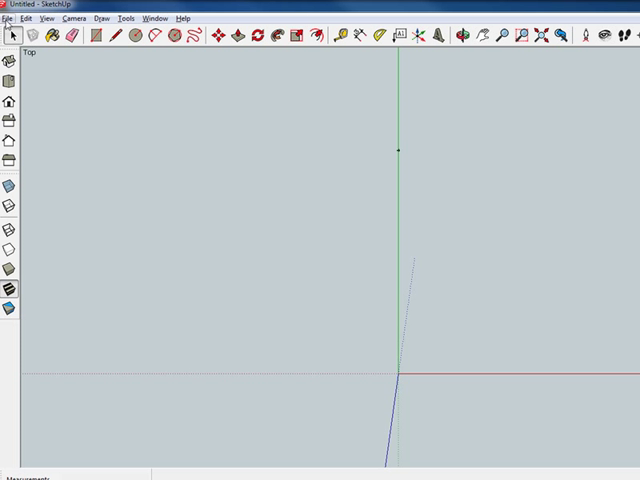
- Import candle.jpg as an image through File > Import
{"action": "left_click", "coordinate": [8, 18]}
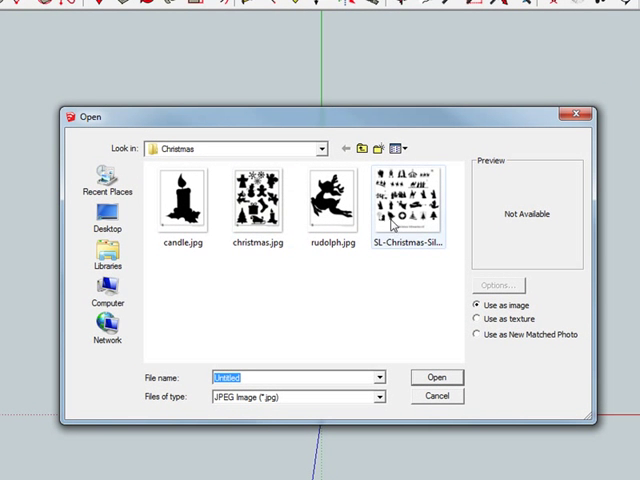
{"action": "mouse_move", "coordinate": [185, 210]}
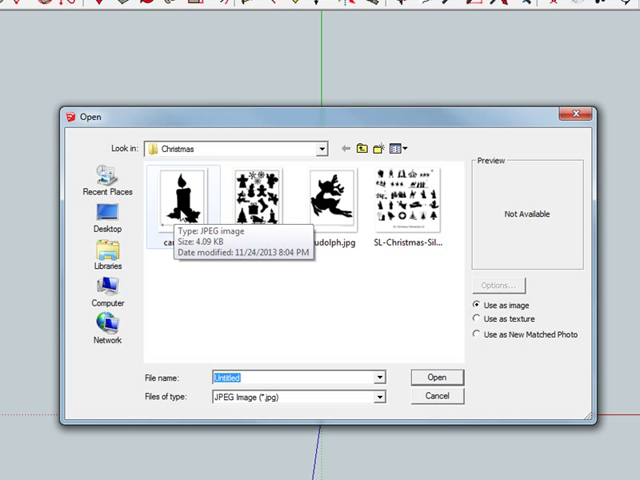
{"action": "left_click", "coordinate": [185, 200]}
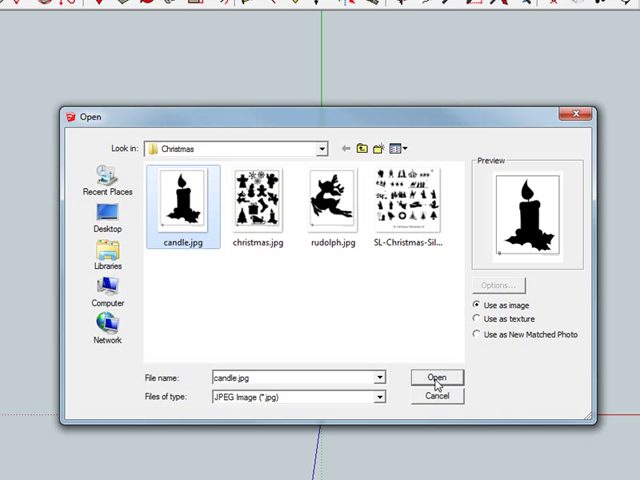
{"action": "left_click", "coordinate": [436, 377]}
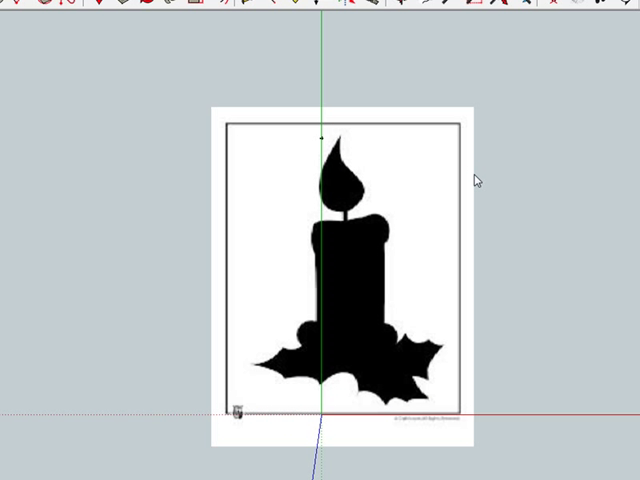
- Finish placing the candle image at the origin
{"action": "left_click", "coordinate": [400, 251]}
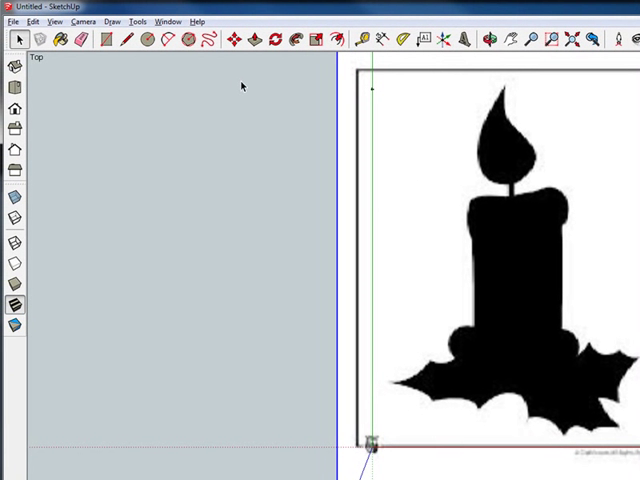
{"action": "mouse_move", "coordinate": [439, 80]}
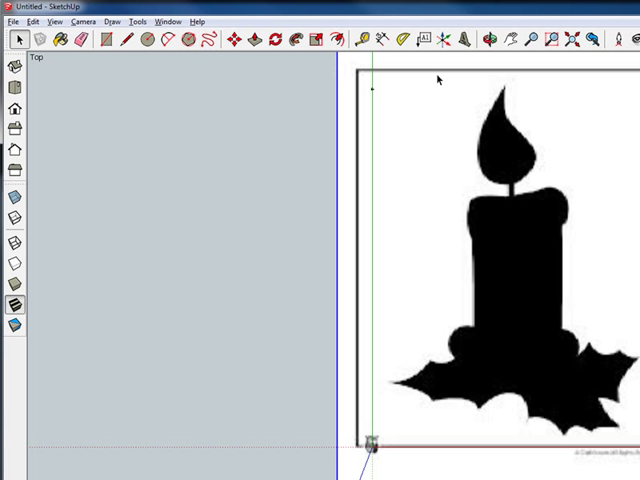
{"action": "mouse_move", "coordinate": [511, 200]}
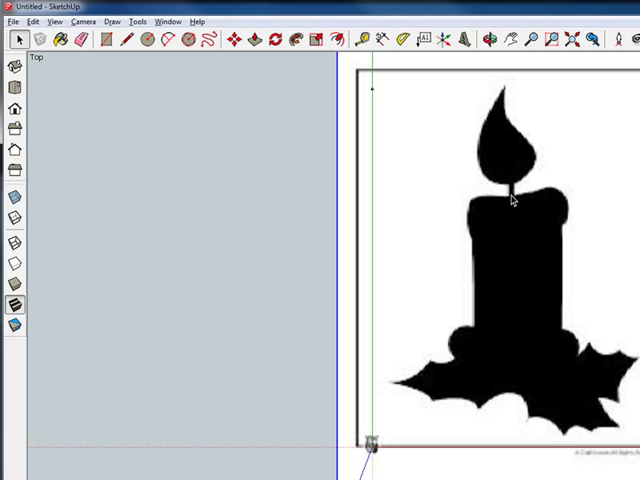
{"action": "mouse_move", "coordinate": [380, 153]}
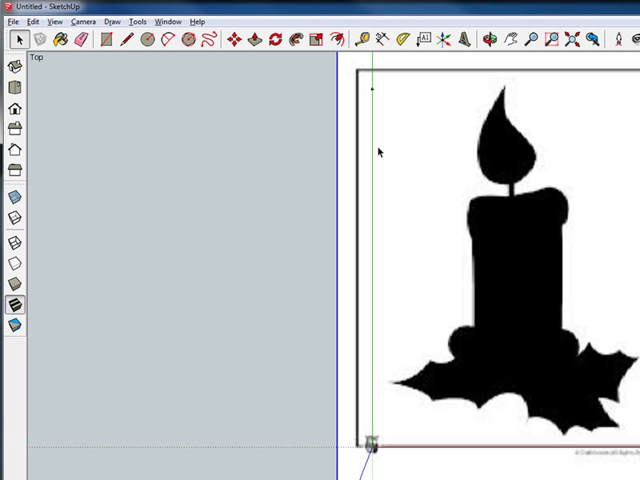
{"action": "mouse_move", "coordinate": [207, 40]}
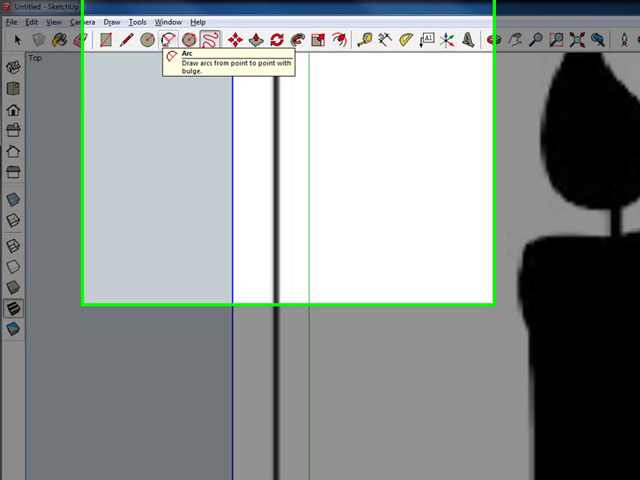
- Set the style's edge colour to bright green in the Styles edge settings
{"action": "left_click", "coordinate": [130, 38]}
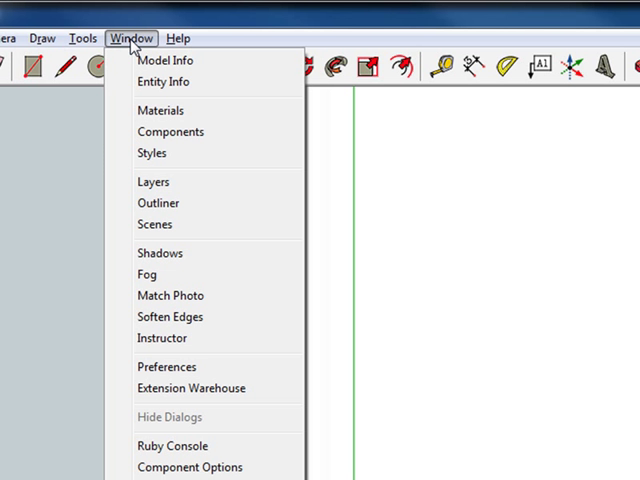
{"action": "left_click", "coordinate": [151, 153]}
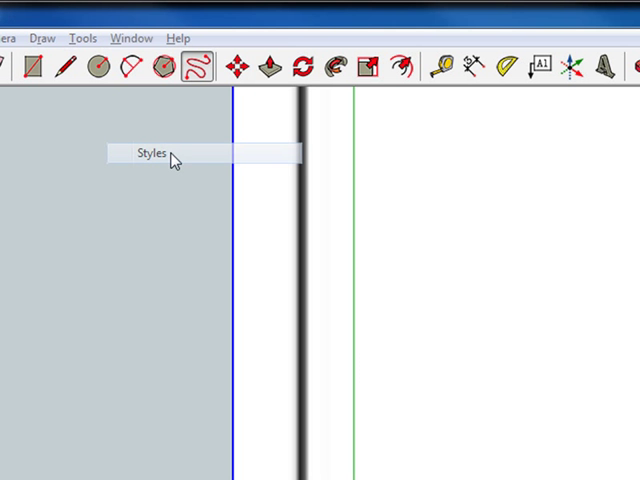
{"action": "left_click", "coordinate": [150, 153]}
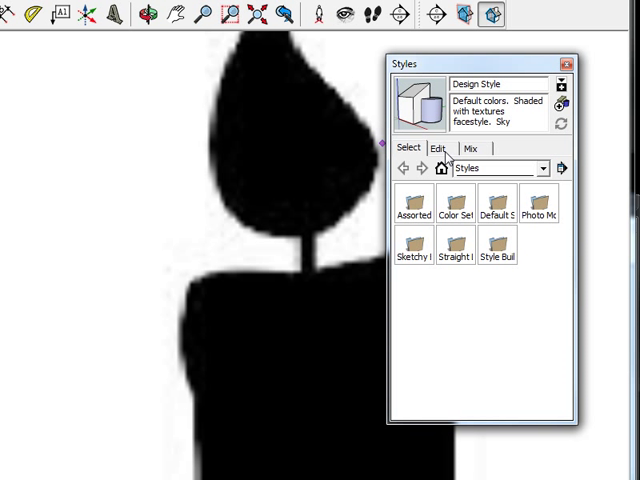
{"action": "left_click", "coordinate": [437, 147]}
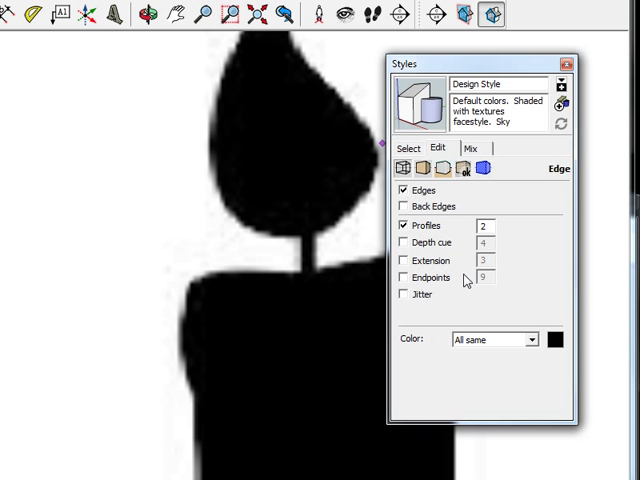
{"action": "left_click", "coordinate": [556, 339]}
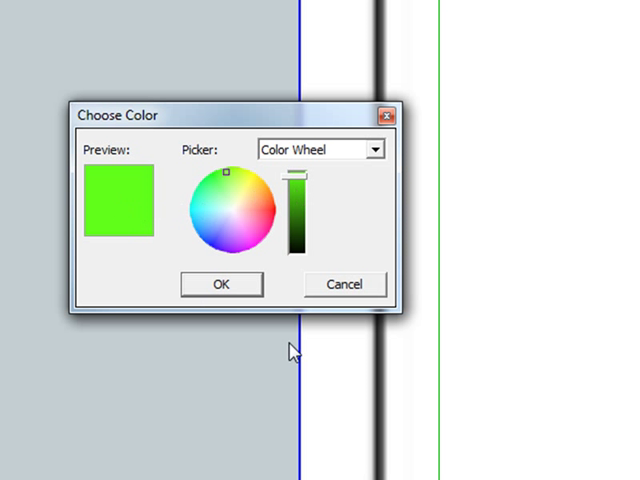
{"action": "left_click", "coordinate": [221, 284]}
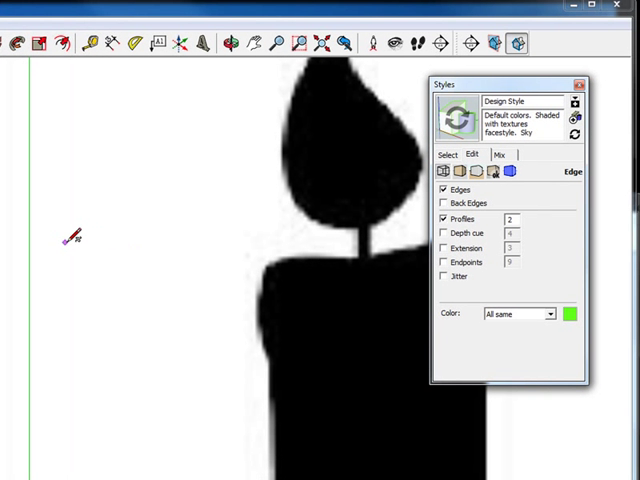
{"action": "mouse_move", "coordinate": [185, 270]}
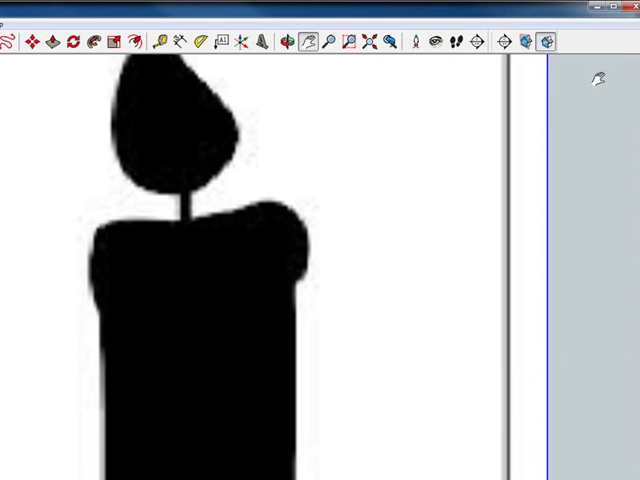
{"action": "mouse_move", "coordinate": [270, 258]}
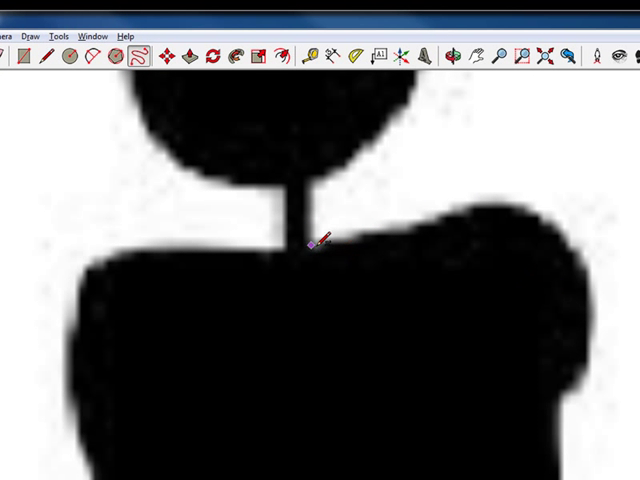
{"action": "mouse_move", "coordinate": [595, 375]}
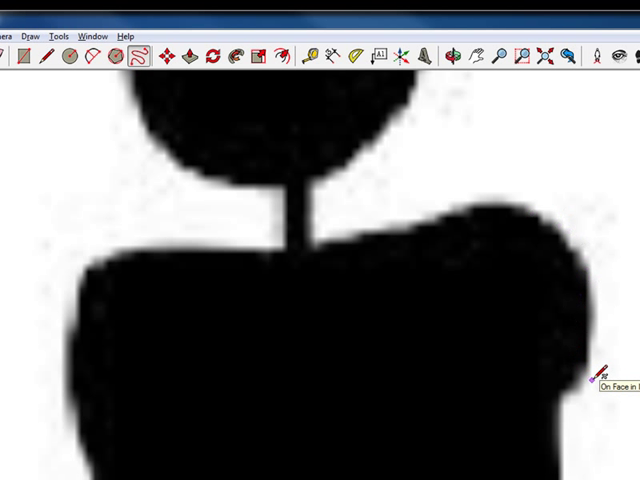
{"action": "mouse_move", "coordinate": [388, 272]}
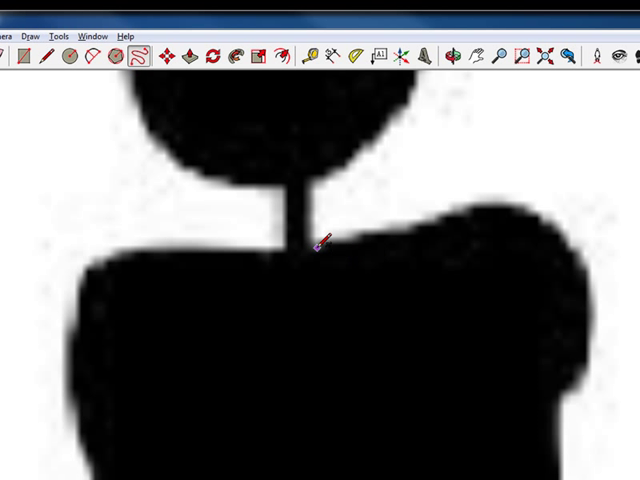
{"action": "left_click_drag", "start_coordinate": [313, 250], "coordinate": [385, 225]}
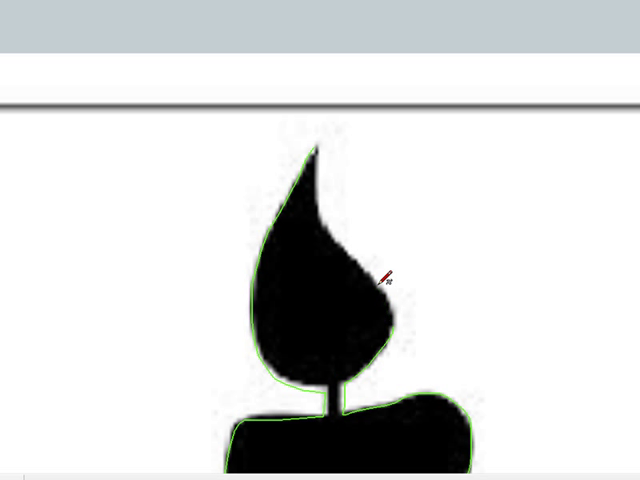
{"action": "mouse_move", "coordinate": [323, 197]}
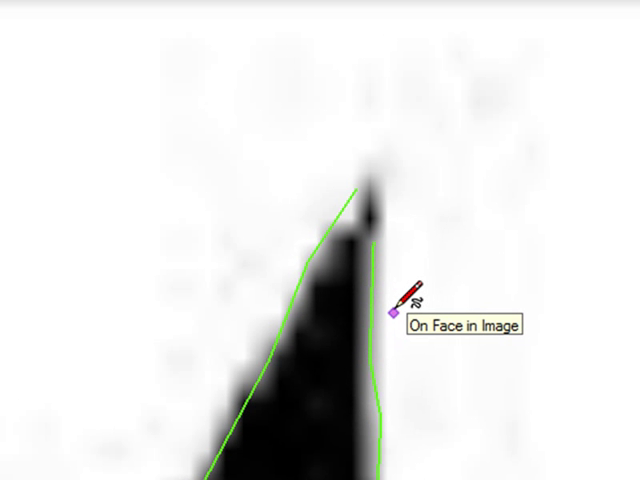
{"action": "mouse_move", "coordinate": [375, 160]}
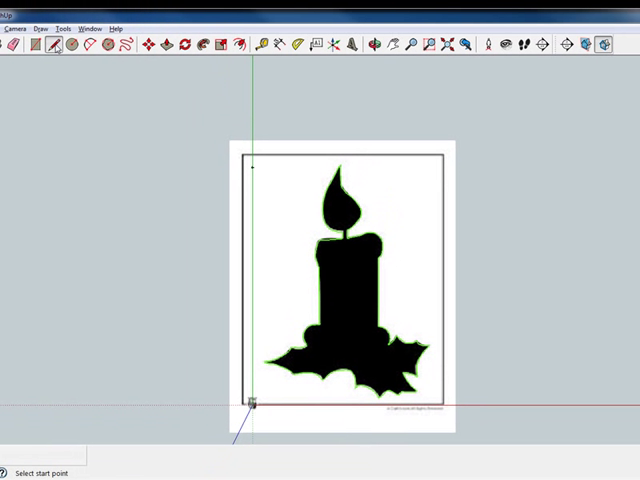
{"action": "mouse_move", "coordinate": [150, 180]}
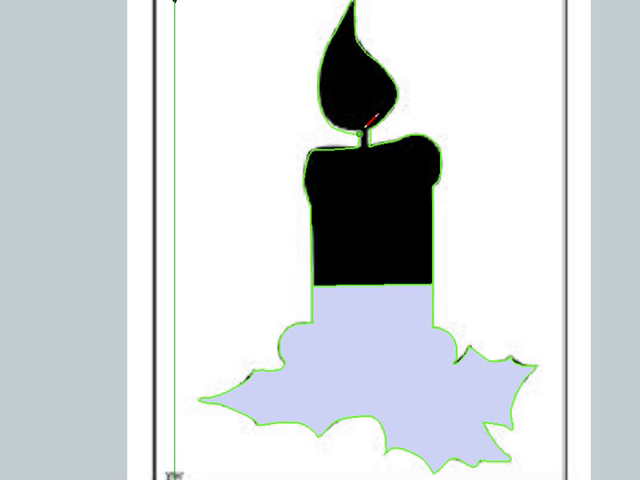
{"action": "mouse_move", "coordinate": [360, 132]}
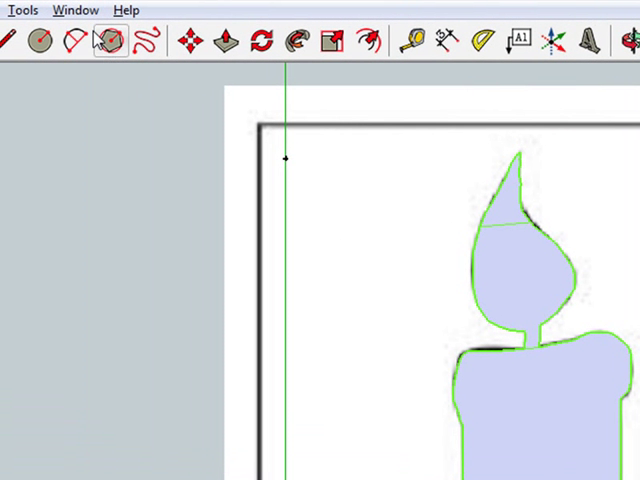
- Open the Styles panel at its Edit tab edge settings
{"action": "left_click", "coordinate": [75, 10]}
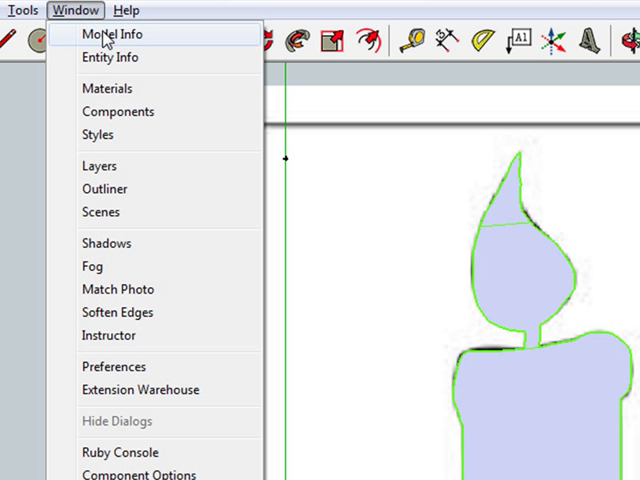
{"action": "mouse_move", "coordinate": [97, 134]}
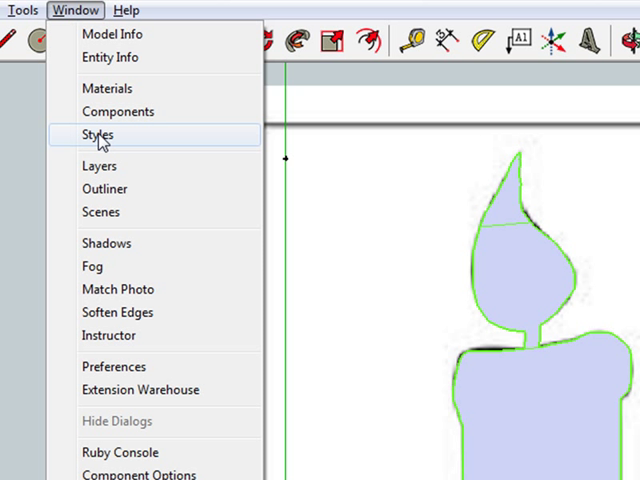
{"action": "left_click", "coordinate": [96, 134]}
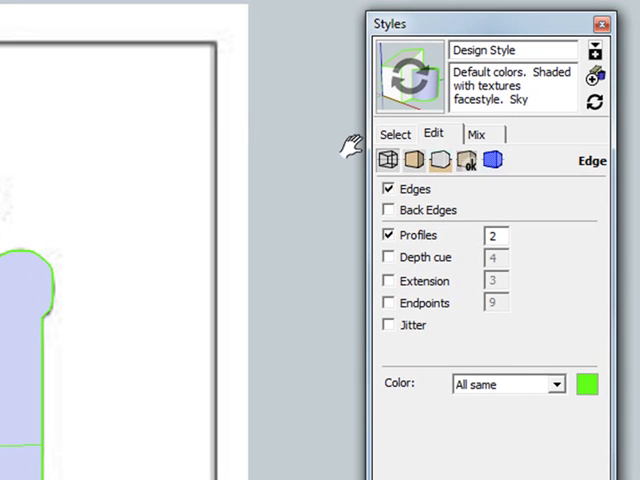
{"action": "mouse_move", "coordinate": [585, 381]}
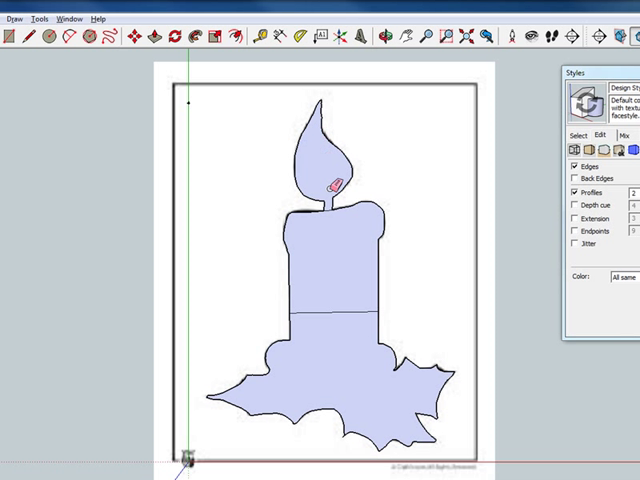
- Zoom the view in on the traced candle silhouette
{"action": "scroll", "scroll_direction": "up", "scroll_amount": 3}
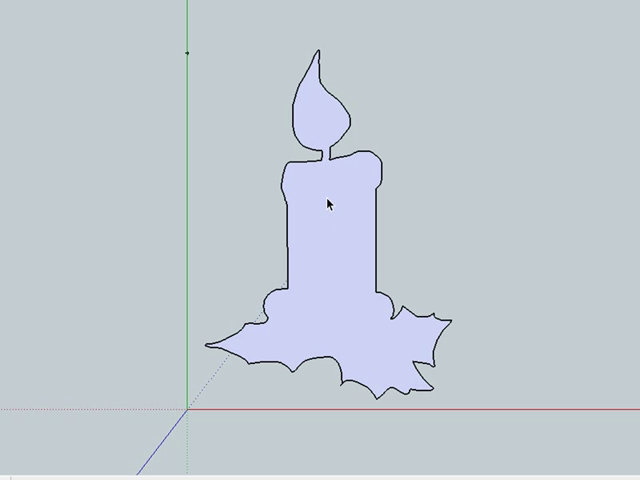
{"action": "mouse_move", "coordinate": [318, 178]}
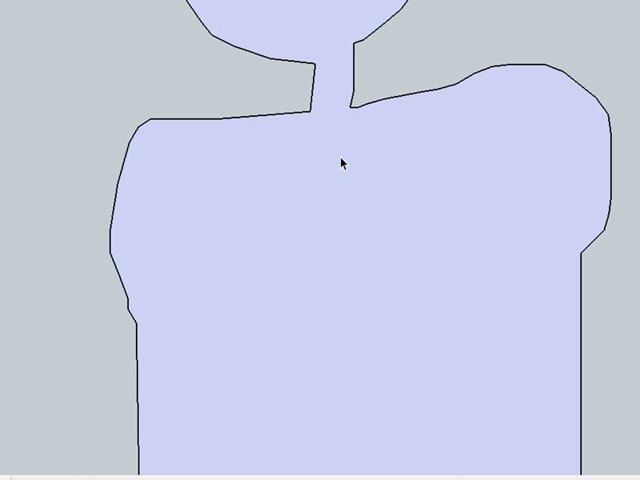
- Draw a small string-hole circle below the wick, entering 5 as its radius
{"action": "left_click", "coordinate": [320, 140]}
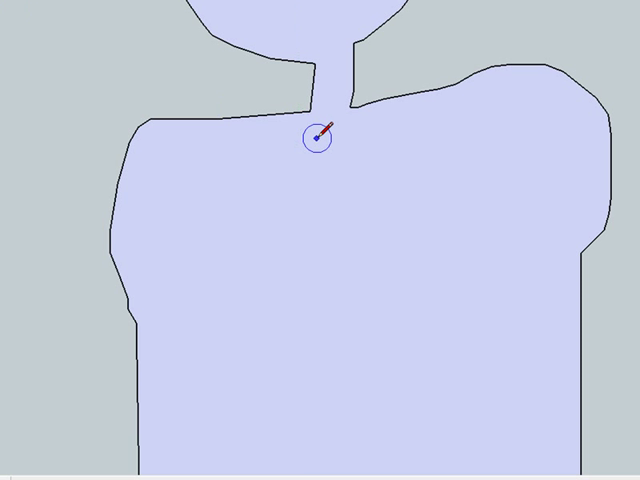
{"action": "mouse_move", "coordinate": [345, 160]}
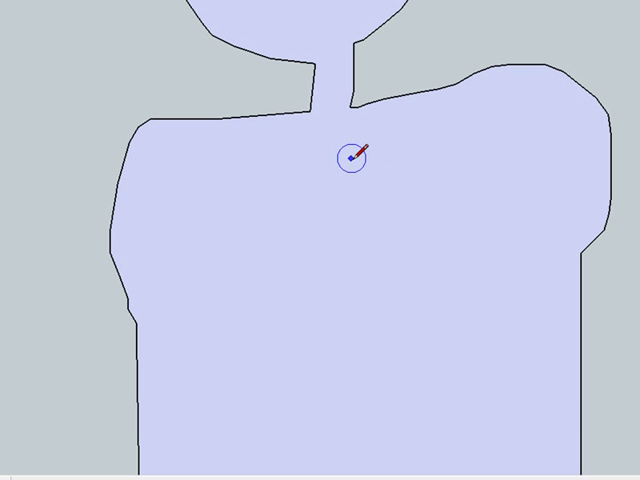
{"action": "mouse_move", "coordinate": [355, 160]}
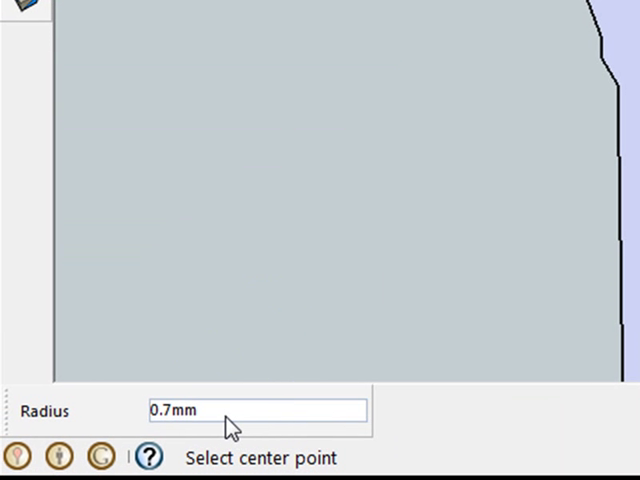
{"action": "triple_click", "coordinate": [257, 411]}
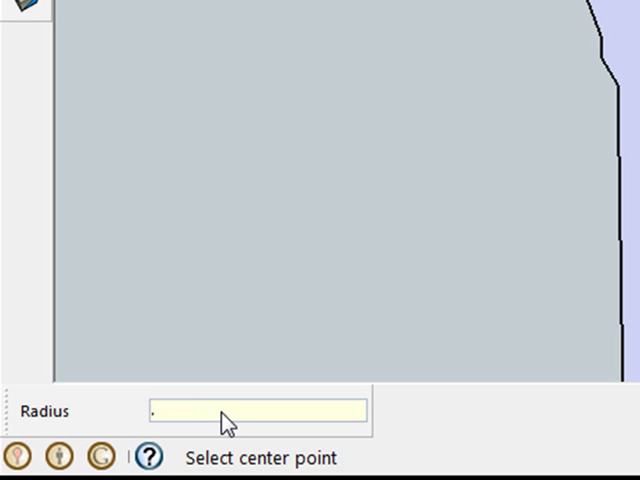
{"action": "type", "text": "5"}
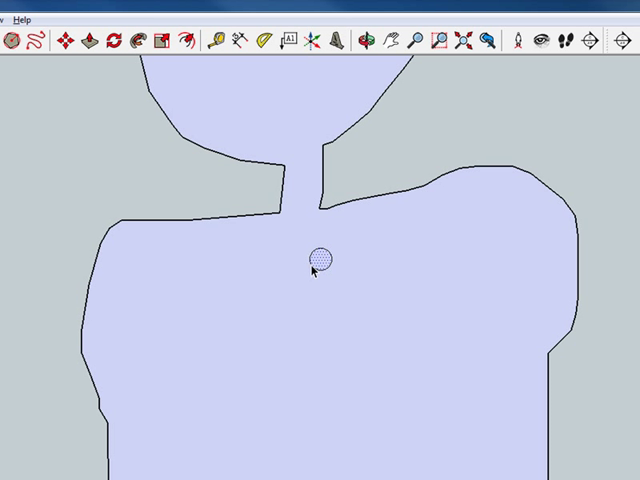
{"action": "mouse_move", "coordinate": [324, 270]}
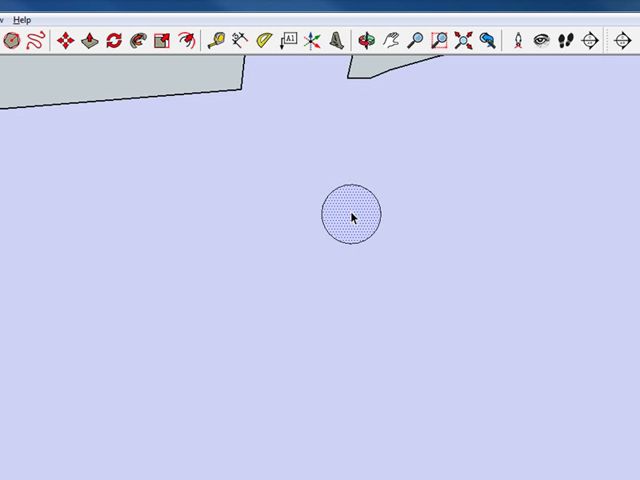
{"action": "left_click", "coordinate": [350, 216]}
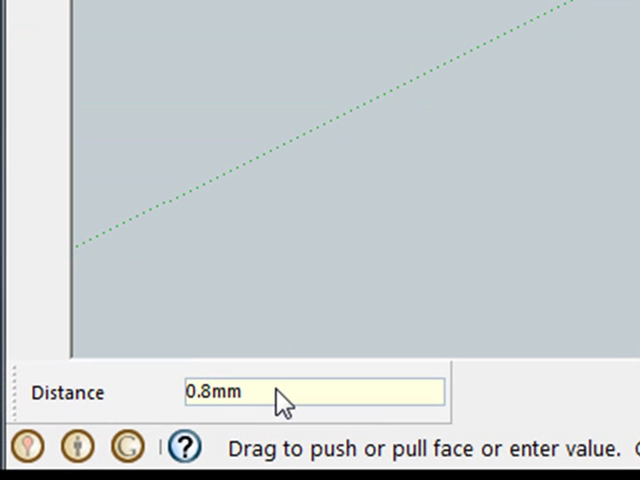
- Enter 5 as the push/pull thickness for the candle face
{"action": "type", "text": "5"}
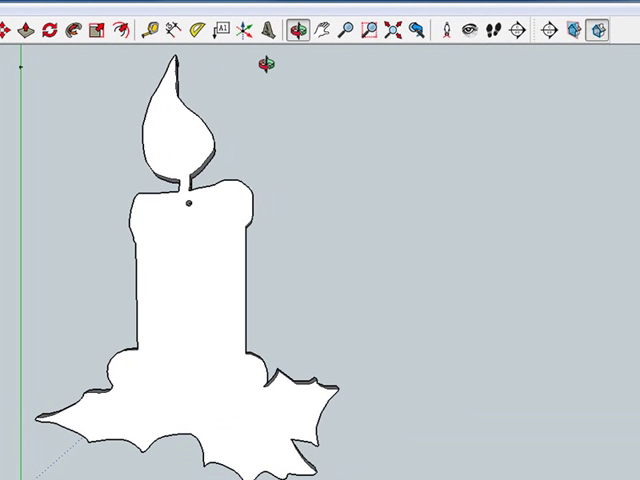
{"action": "mouse_move", "coordinate": [270, 27]}
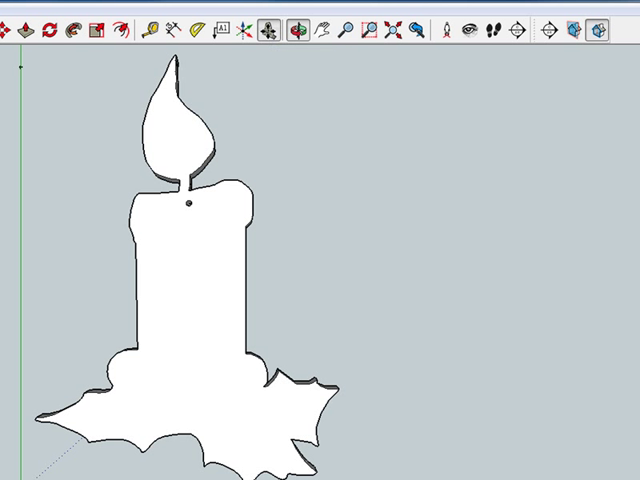
- Start the 3D Text tool and enter the text 2013
{"action": "left_click", "coordinate": [265, 28]}
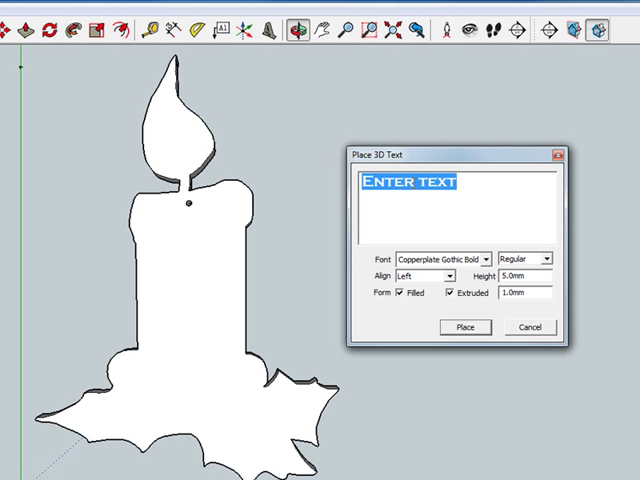
{"action": "type", "text": "2013"}
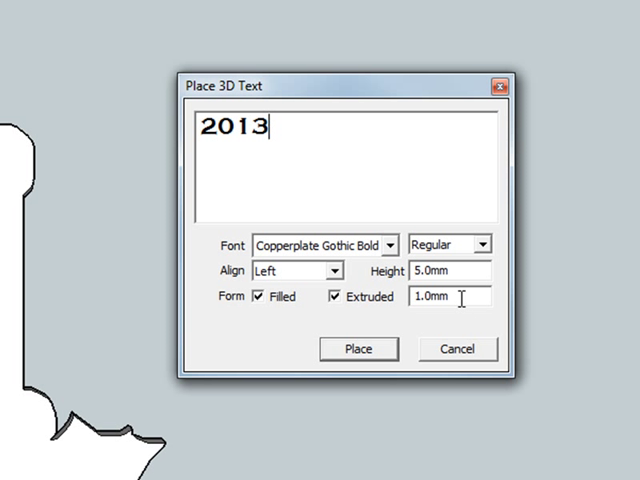
{"action": "mouse_move", "coordinate": [437, 313]}
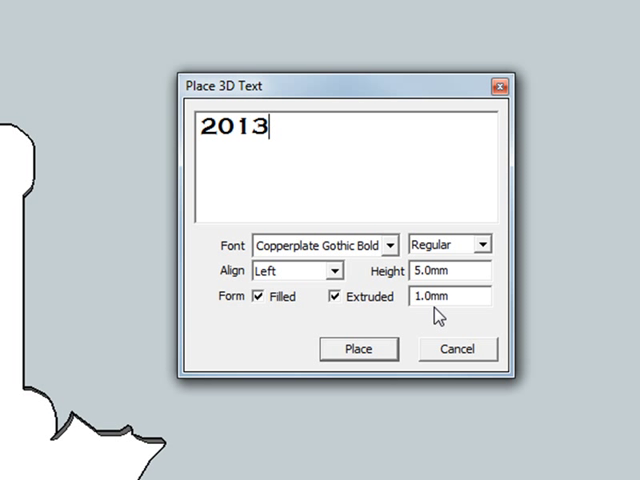
{"action": "mouse_move", "coordinate": [375, 353]}
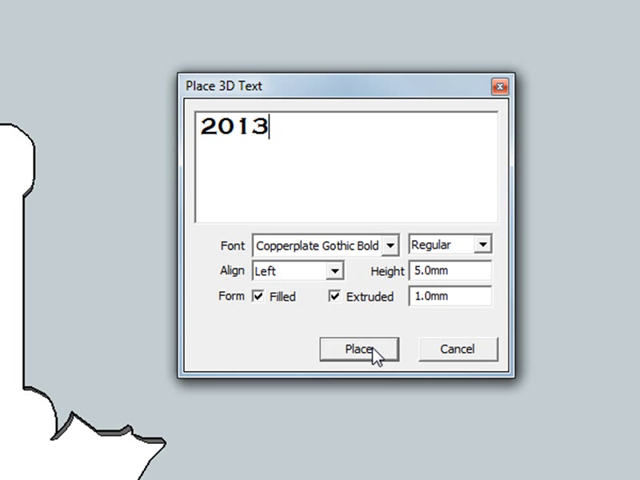